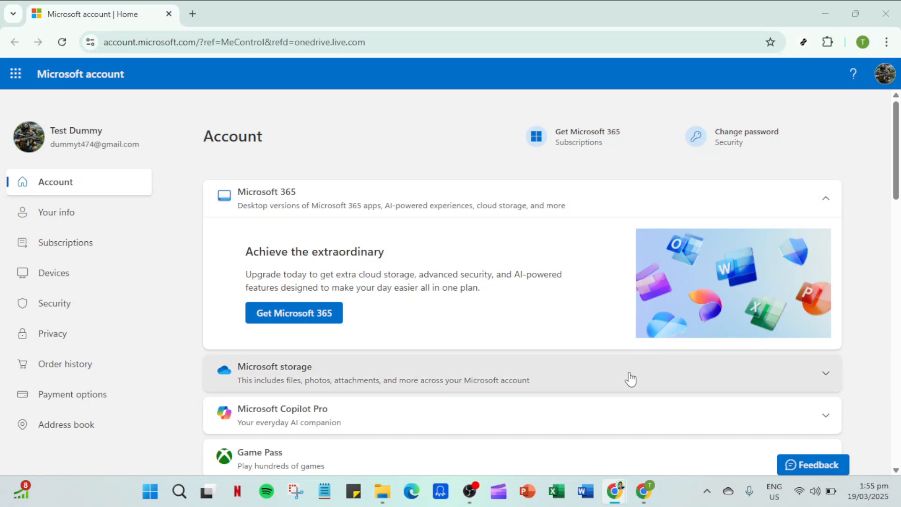
pyautogui.moveTo(674, 389)
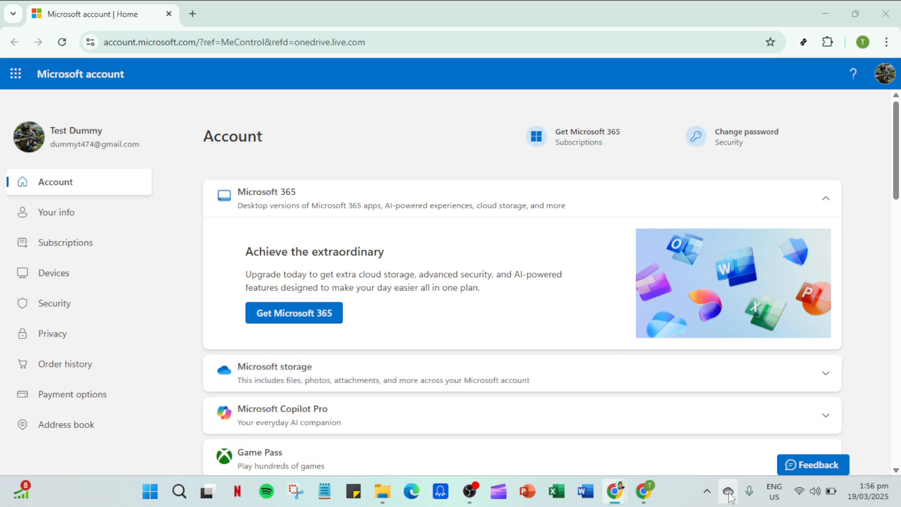
pyautogui.moveTo(728, 491)
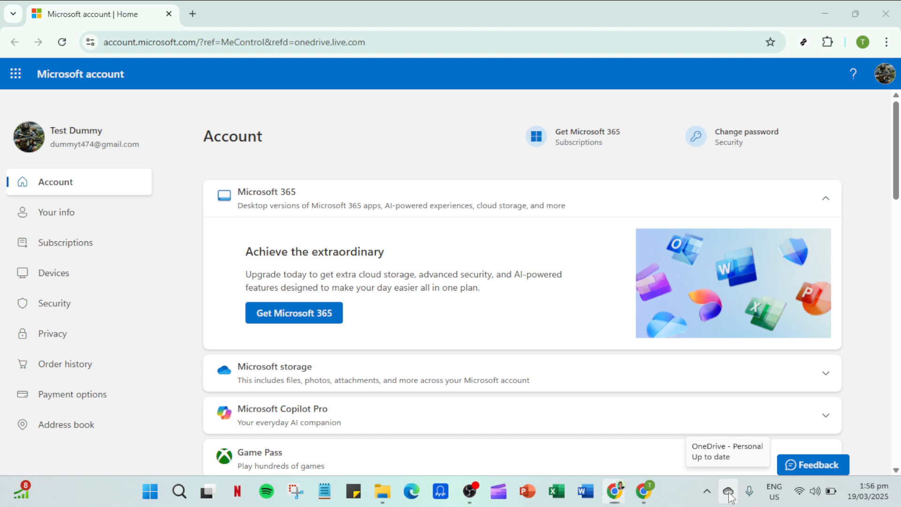
# Quit OneDrive from the tray panel's Help & Settings under Pause syncing, confirming the prompt.
pyautogui.click(728, 491)
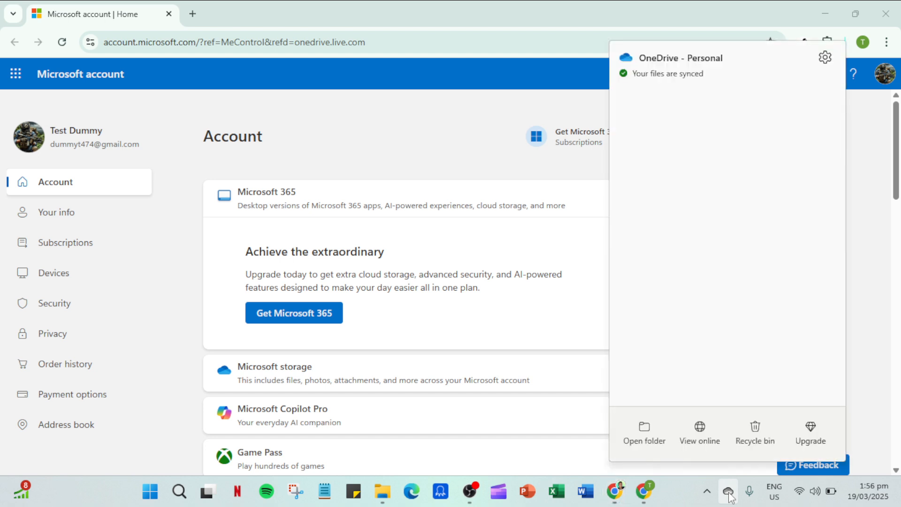
pyautogui.moveTo(742, 466)
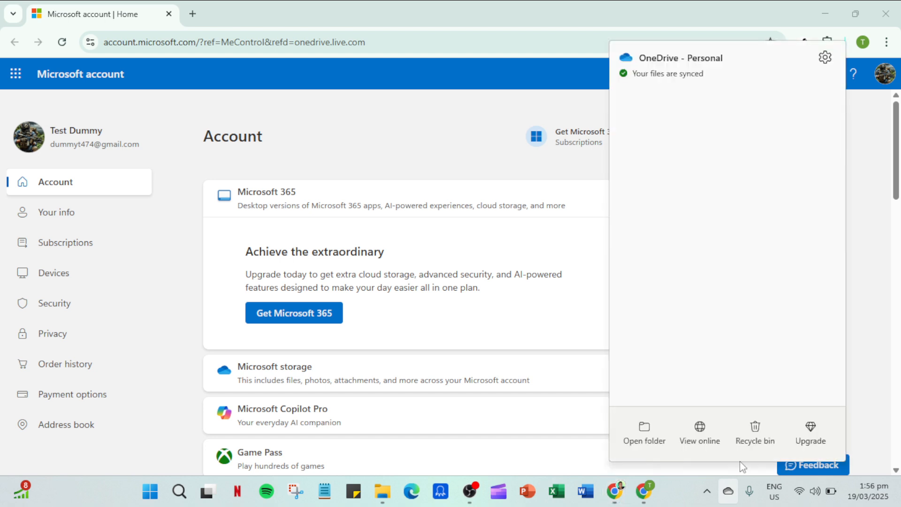
pyautogui.moveTo(824, 57)
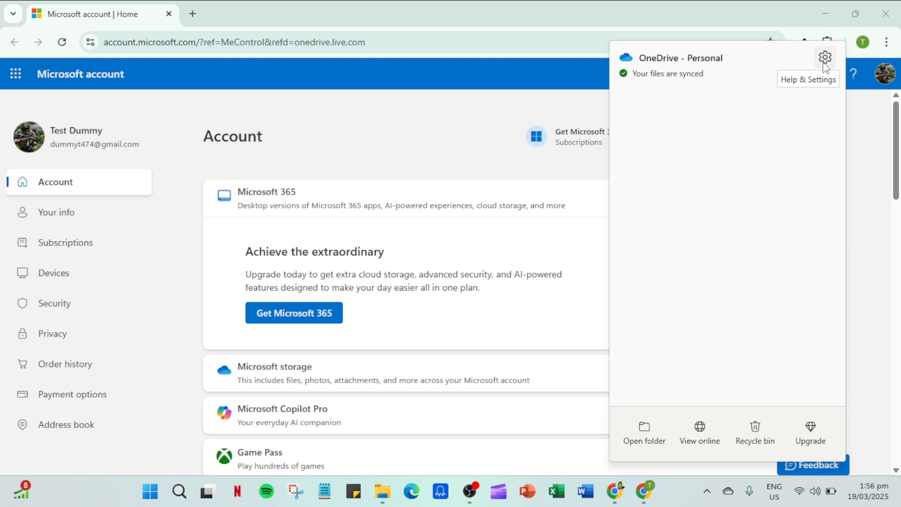
pyautogui.click(824, 58)
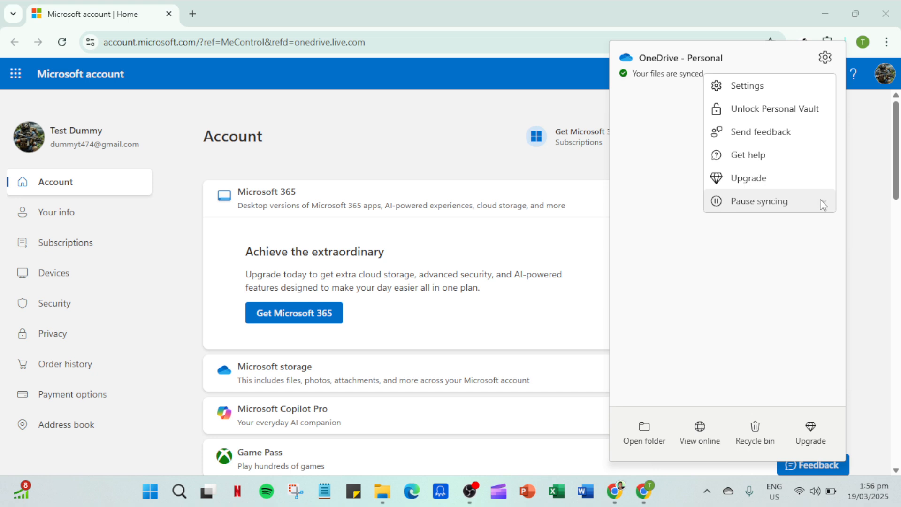
pyautogui.click(759, 200)
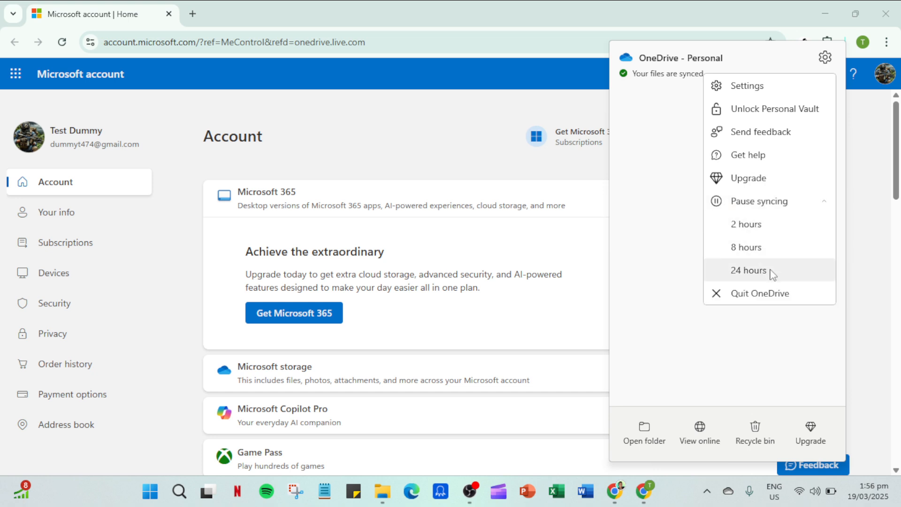
pyautogui.moveTo(770, 298)
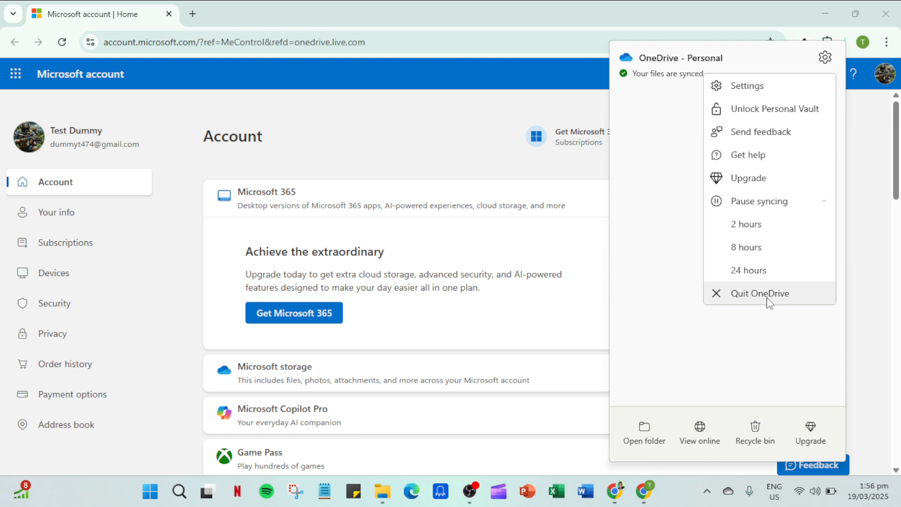
pyautogui.click(759, 293)
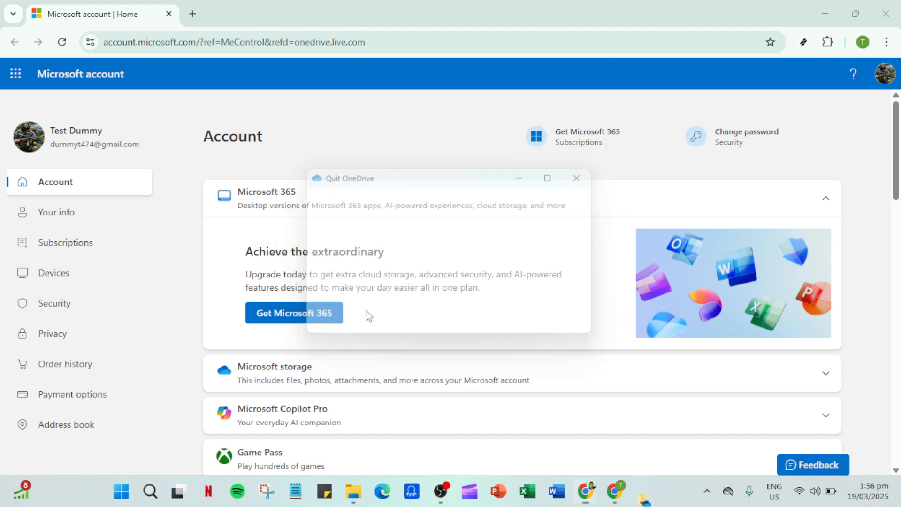
pyautogui.click(576, 177)
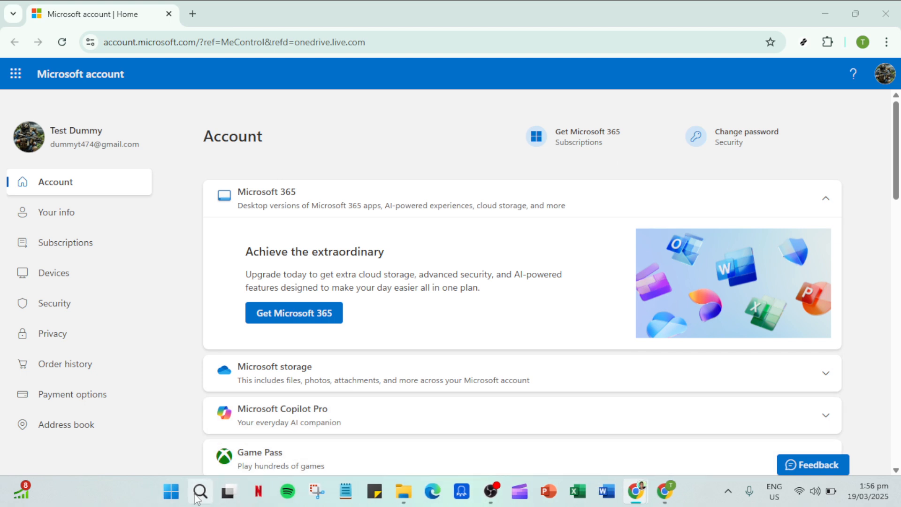
# Search for 'OneDrive', launch the app, and minimize the OneDrive files window it opens.
pyautogui.click(199, 491)
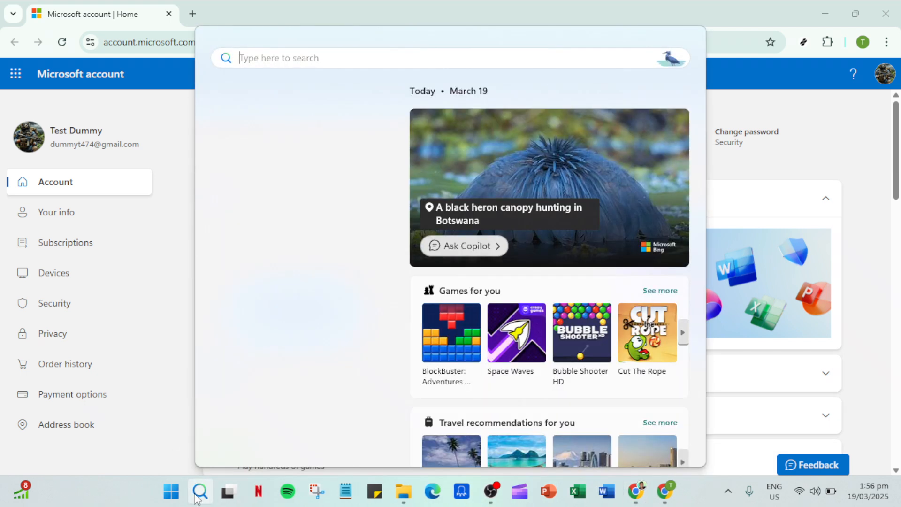
pyautogui.write('o')
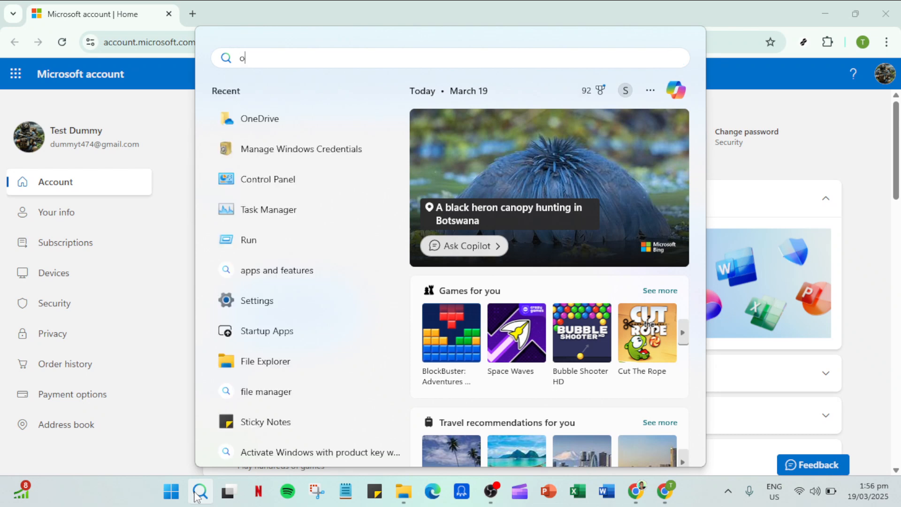
pyautogui.write('neDrive')
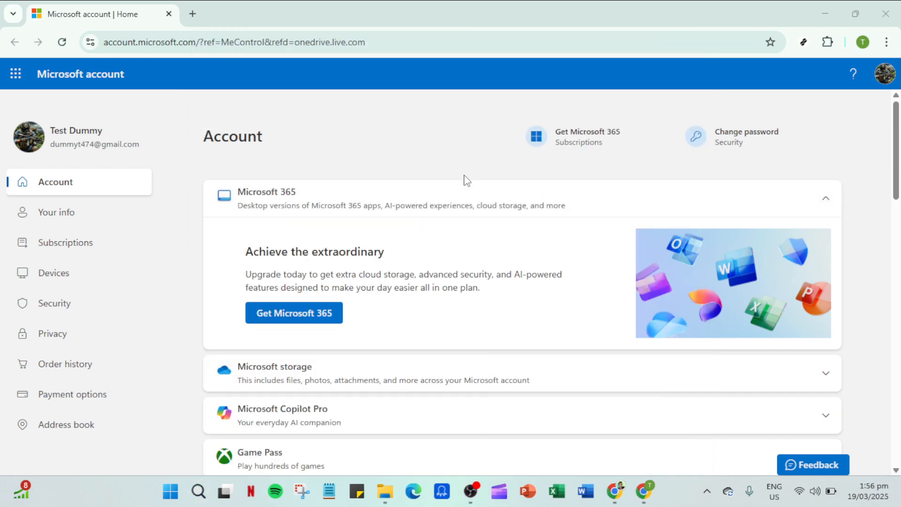
pyautogui.click(384, 492)
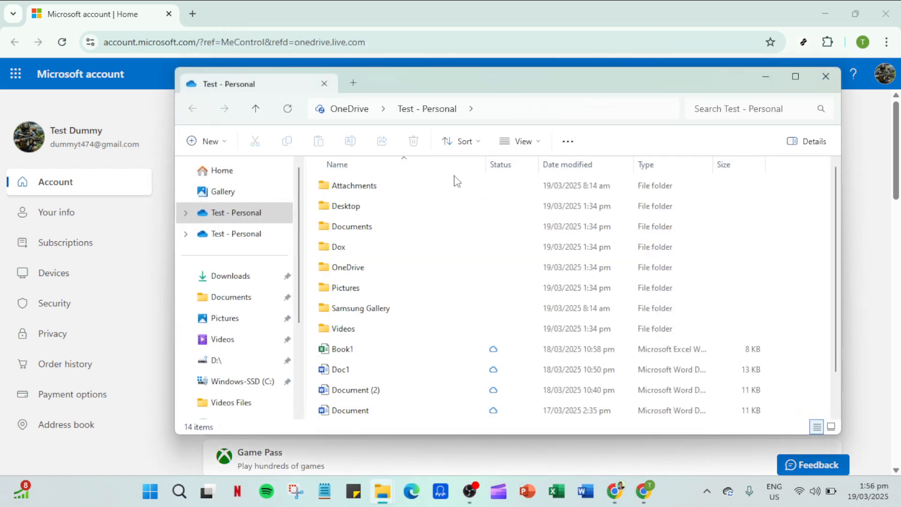
pyautogui.click(335, 246)
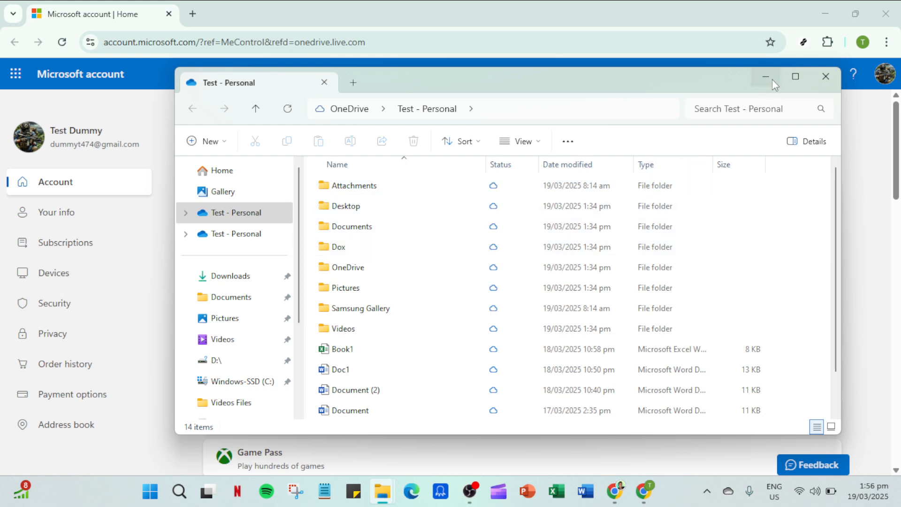
pyautogui.click(765, 76)
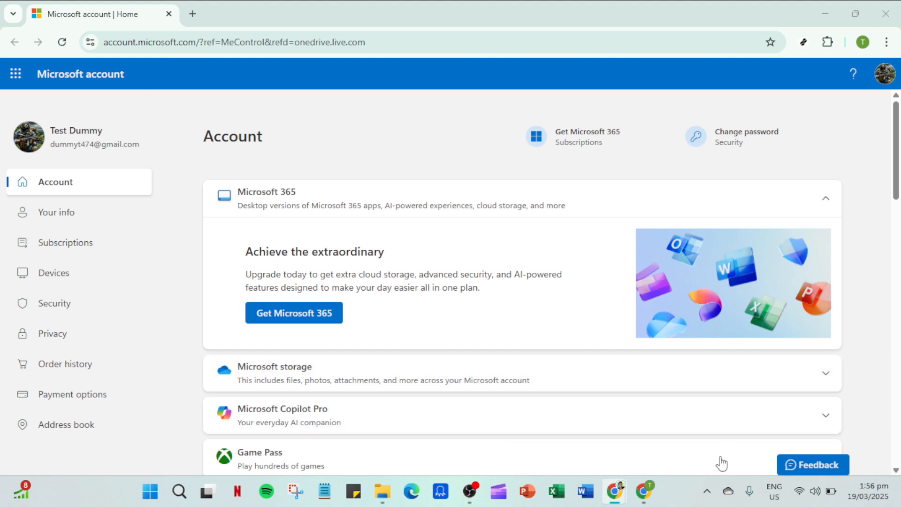
# Open OneDrive Settings on Sync and backup via the tray icon's gear menu.
pyautogui.click(727, 492)
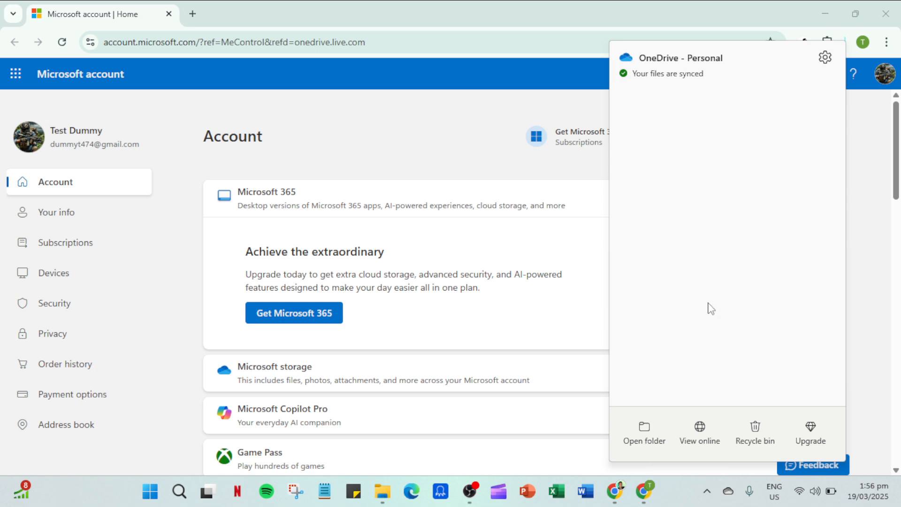
pyautogui.moveTo(824, 57)
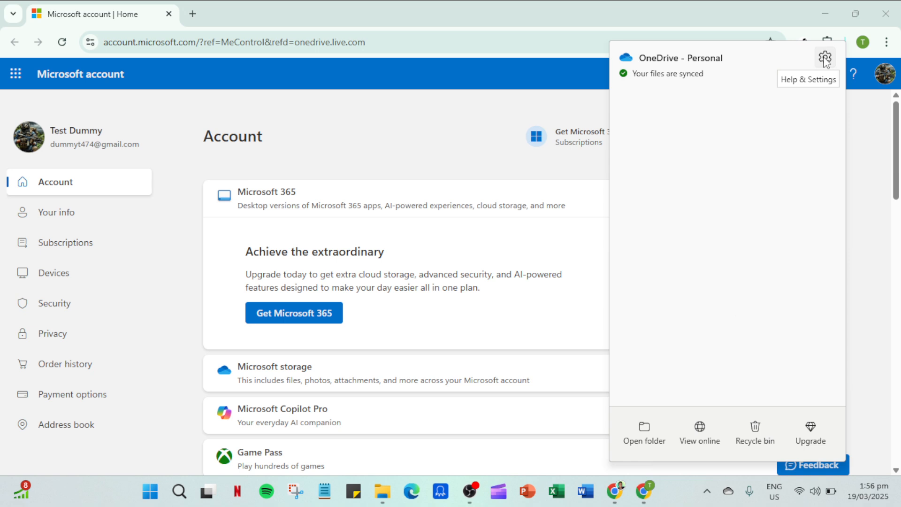
pyautogui.click(824, 58)
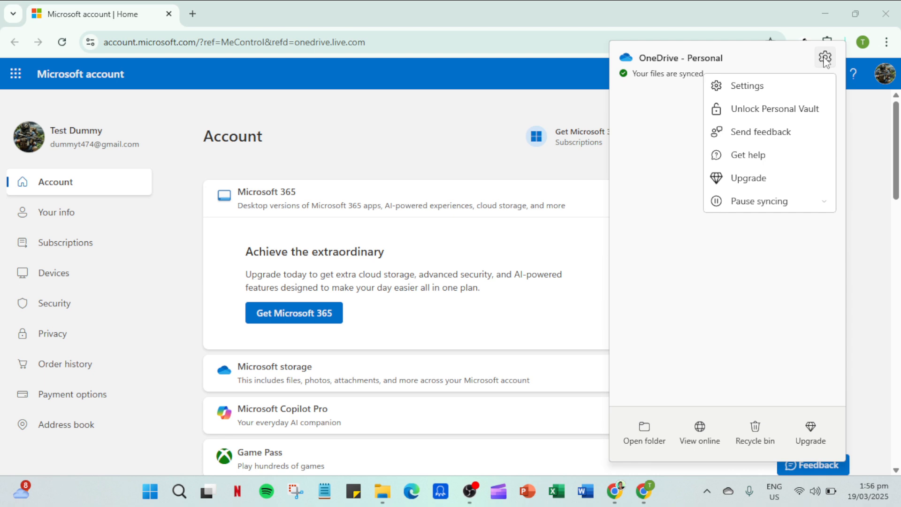
pyautogui.moveTo(759, 97)
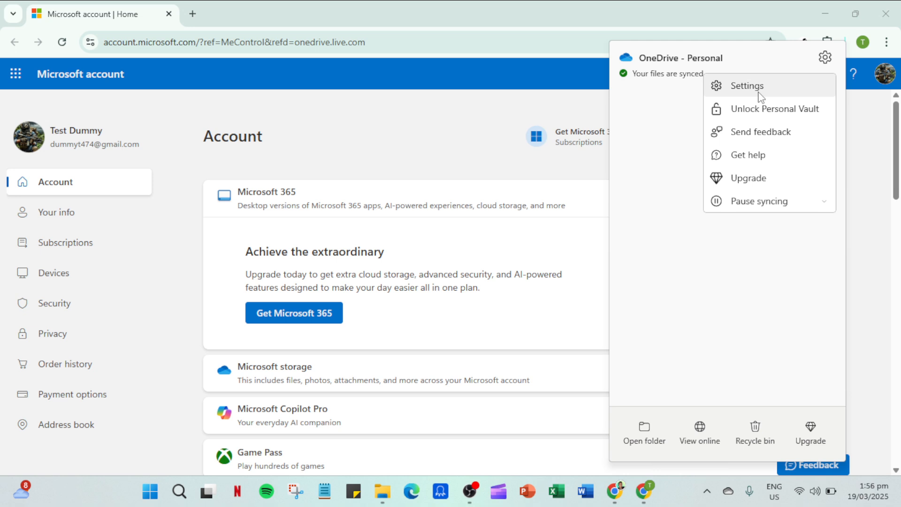
pyautogui.click(747, 85)
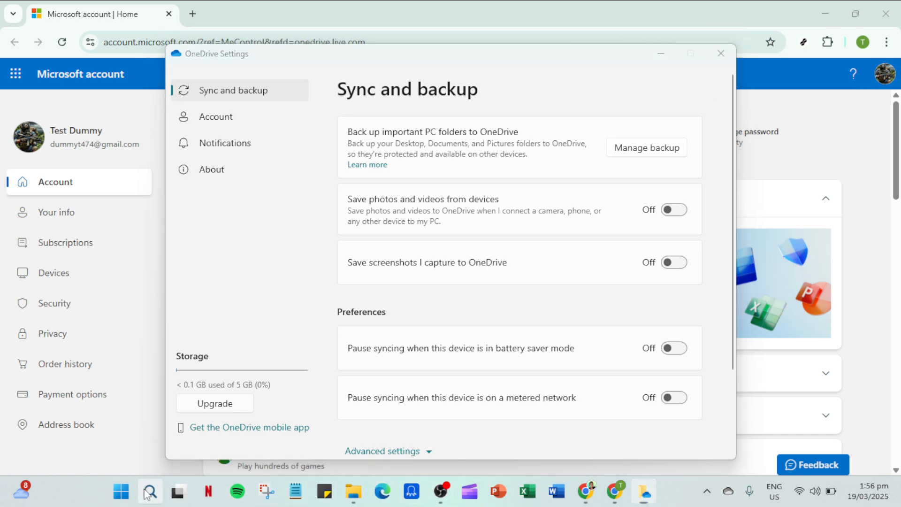
pyautogui.click(149, 491)
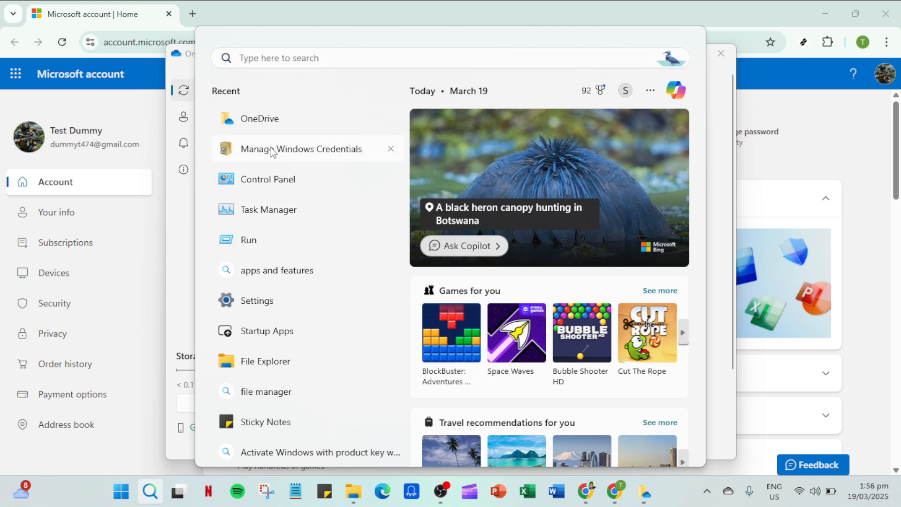
pyautogui.click(301, 149)
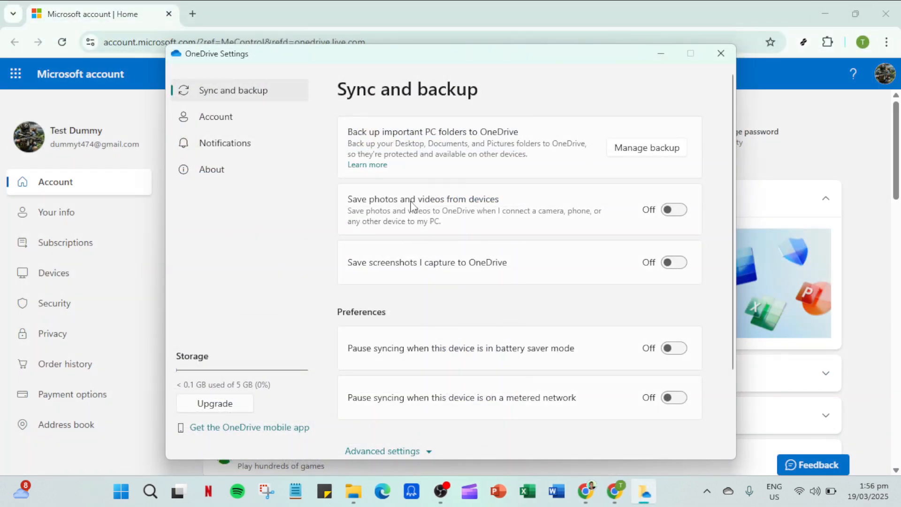
pyautogui.moveTo(708, 74)
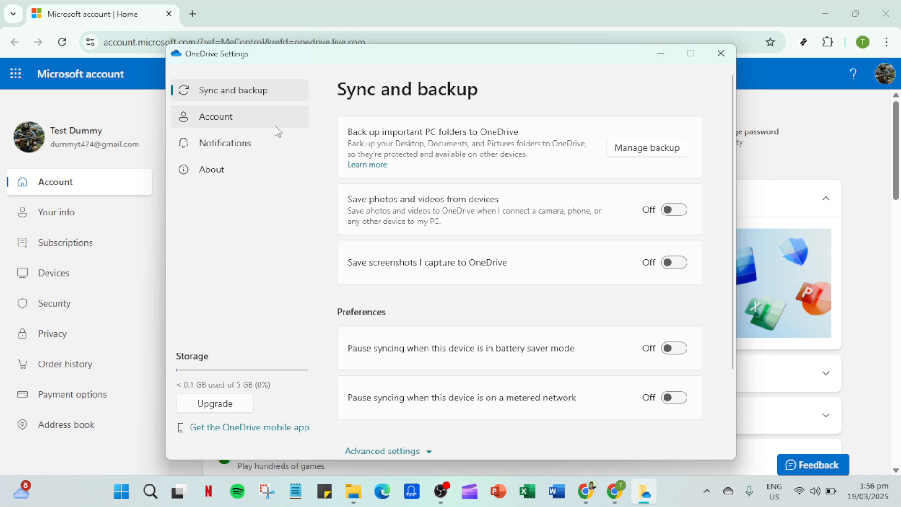
# Switch to the Account page and choose Unlink this PC to raise the confirmation.
pyautogui.click(216, 116)
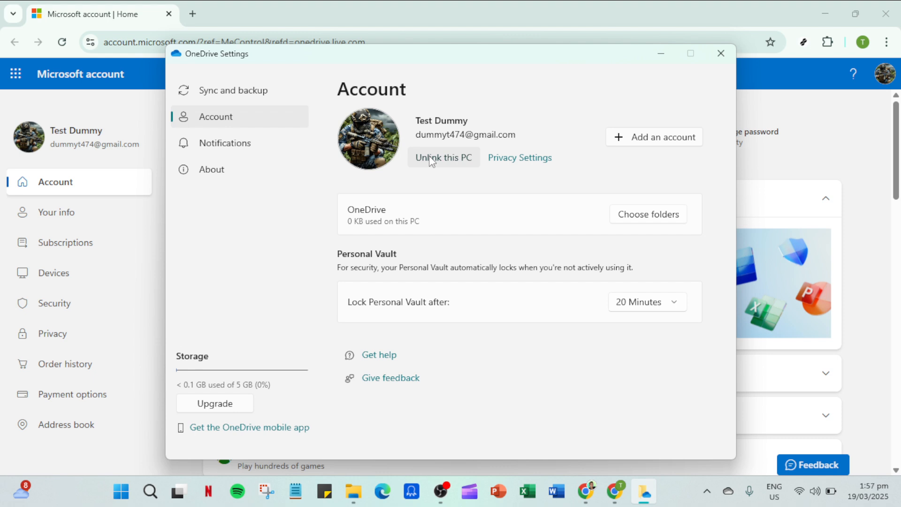
pyautogui.click(442, 157)
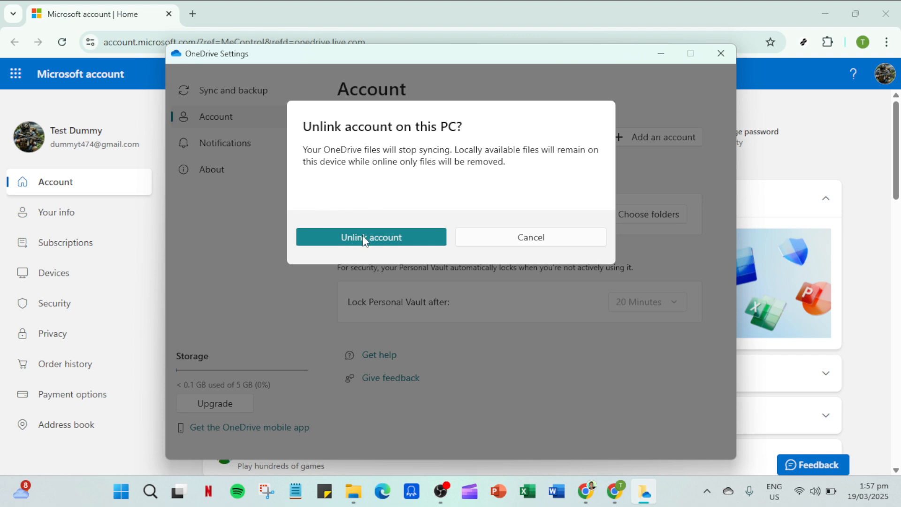
pyautogui.moveTo(371, 240)
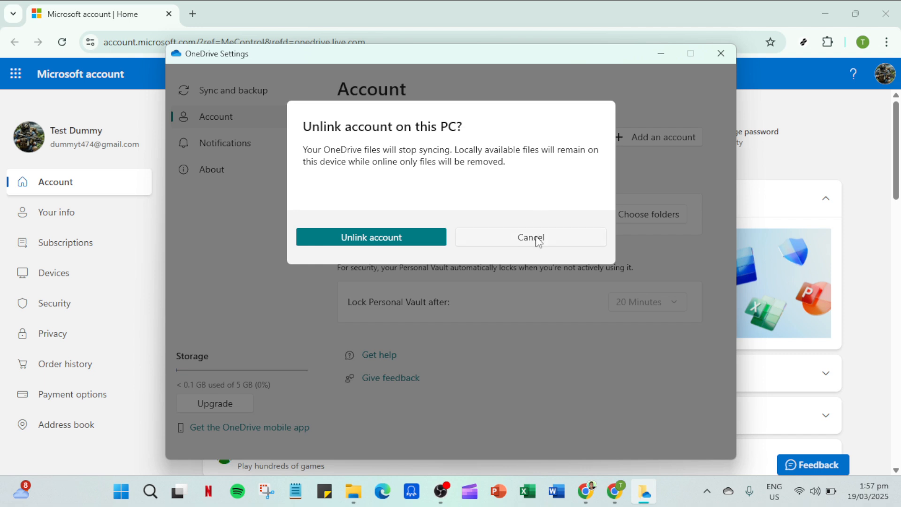
pyautogui.moveTo(626, 167)
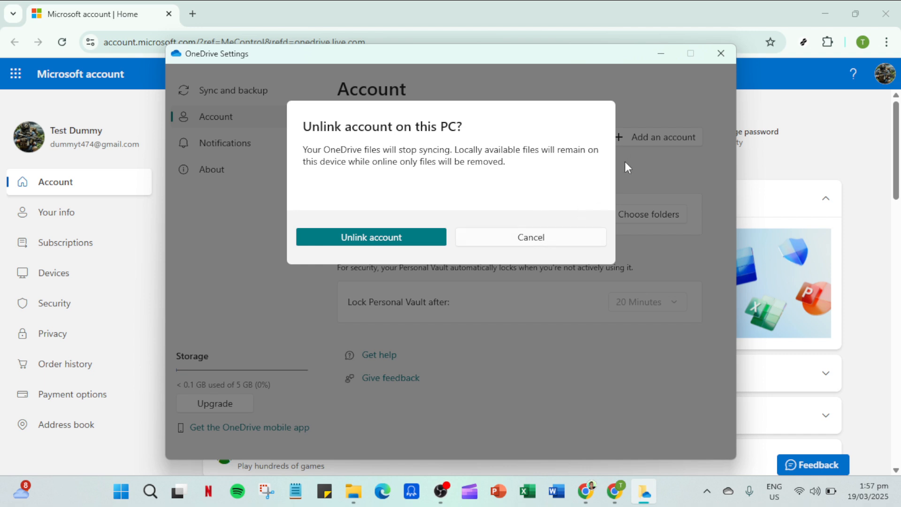
pyautogui.moveTo(620, 171)
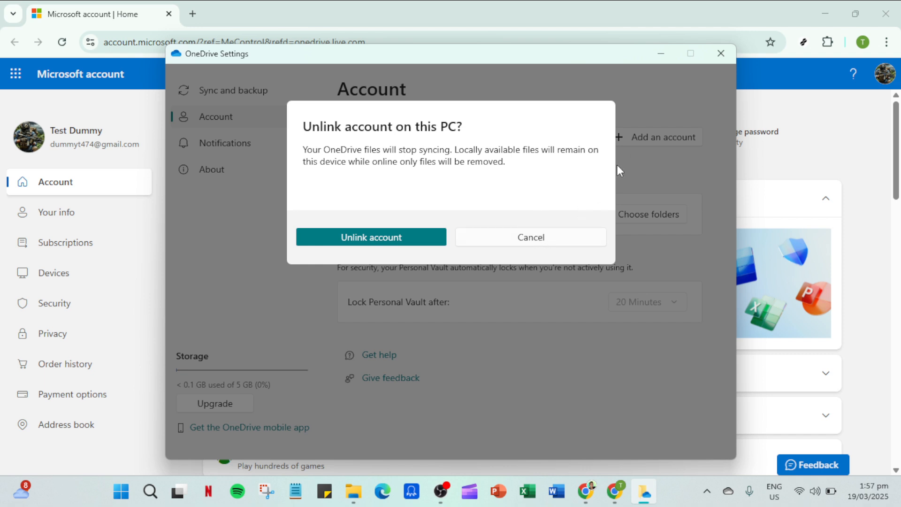